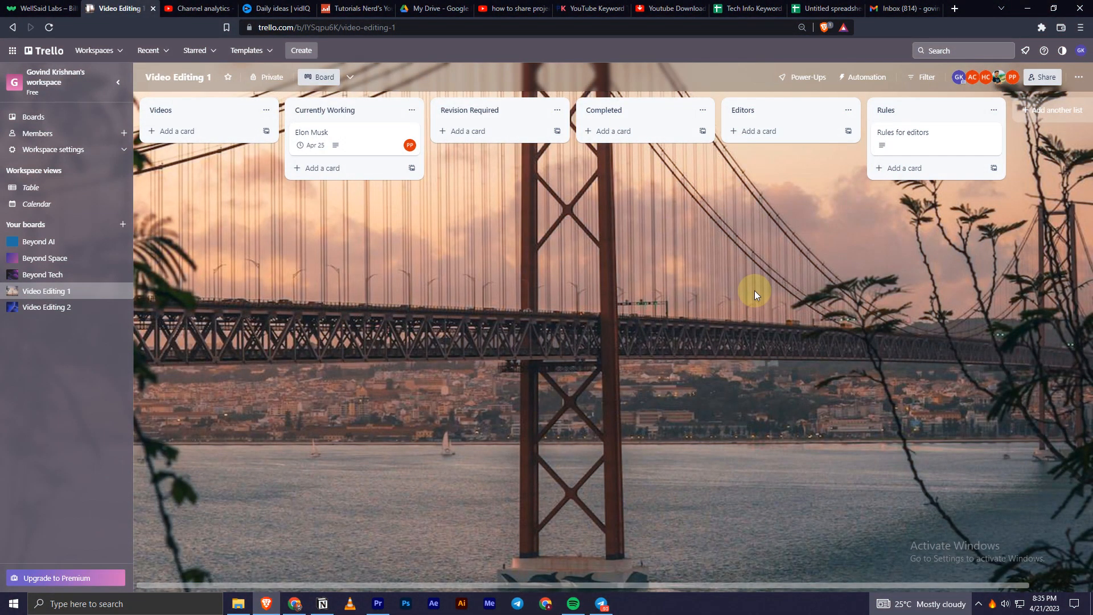
mouse_move(589, 178)
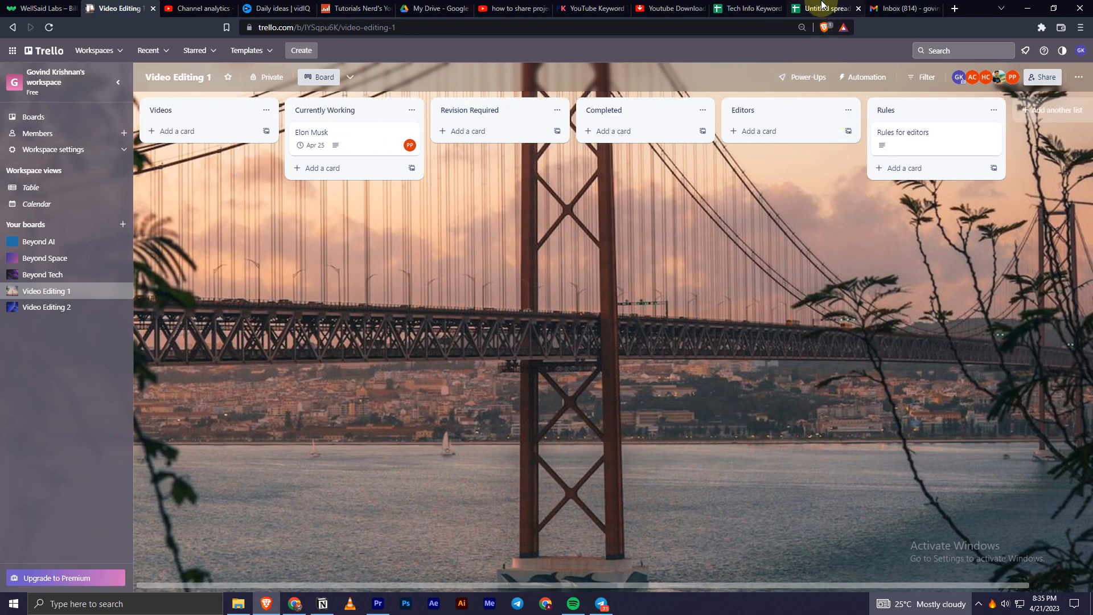
mouse_move(820, 6)
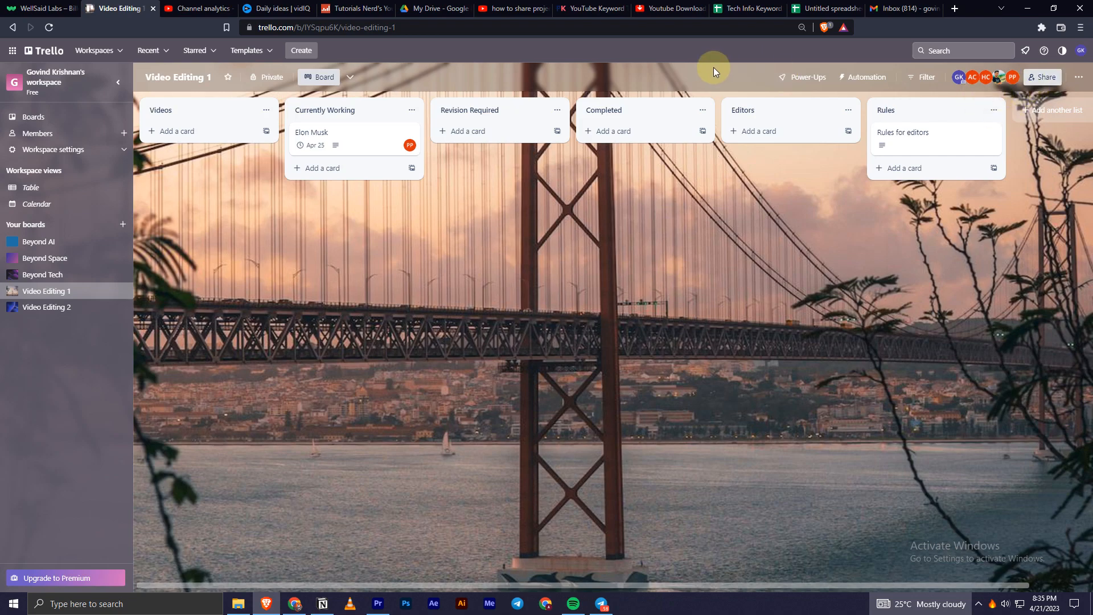
mouse_move(1023, 84)
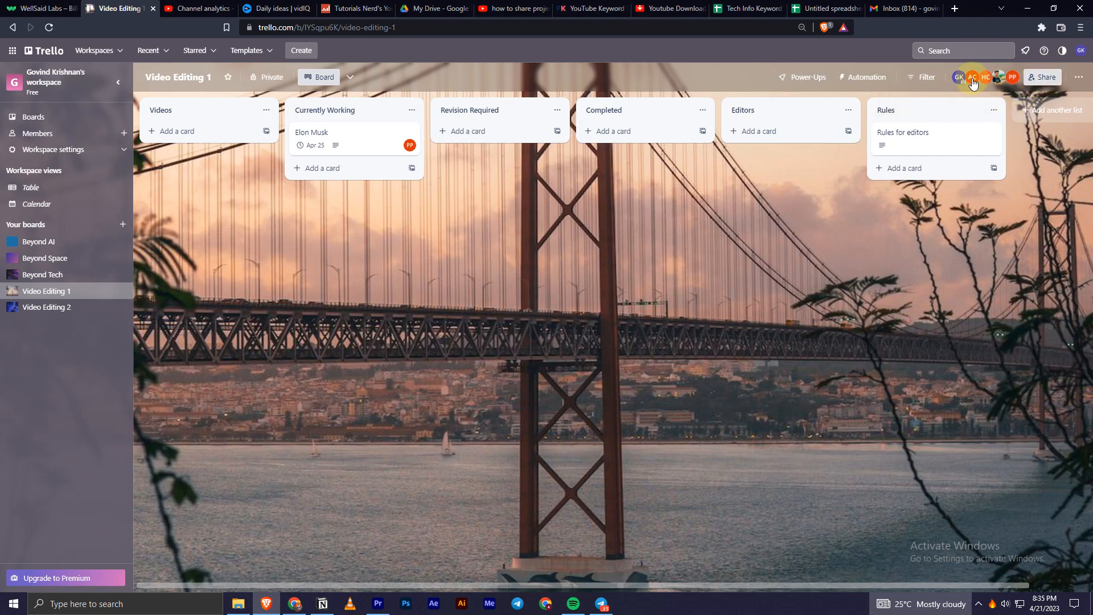
click(1042, 77)
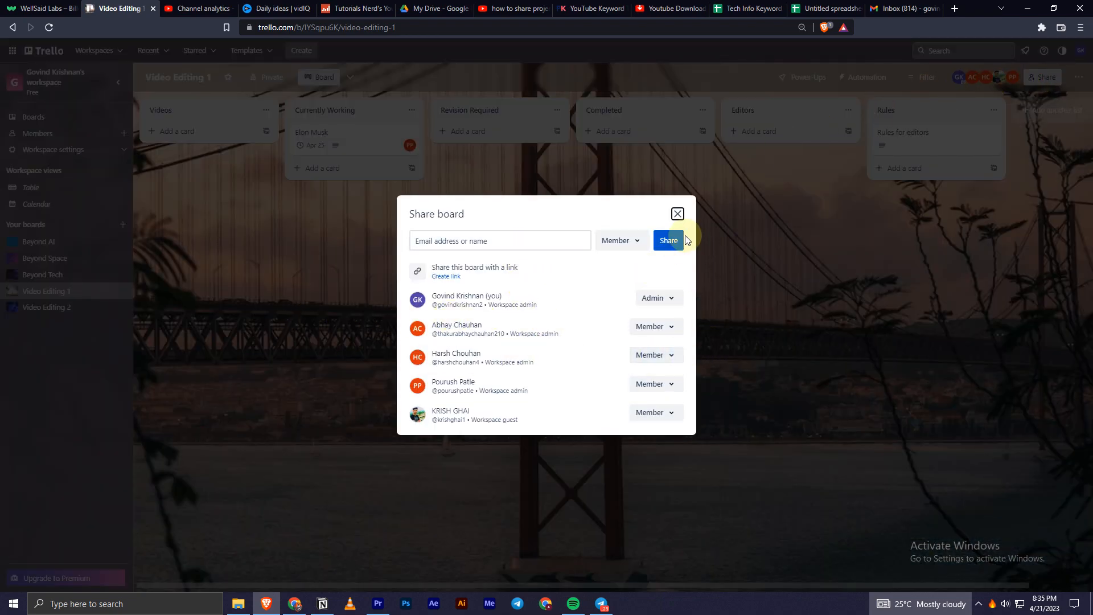
mouse_move(544, 417)
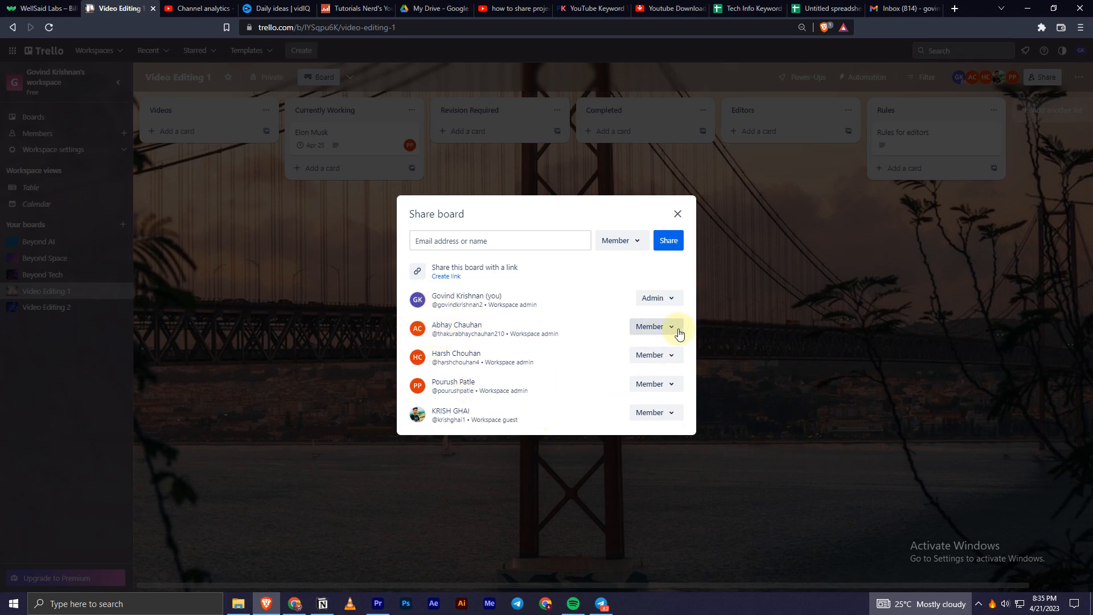
click(655, 326)
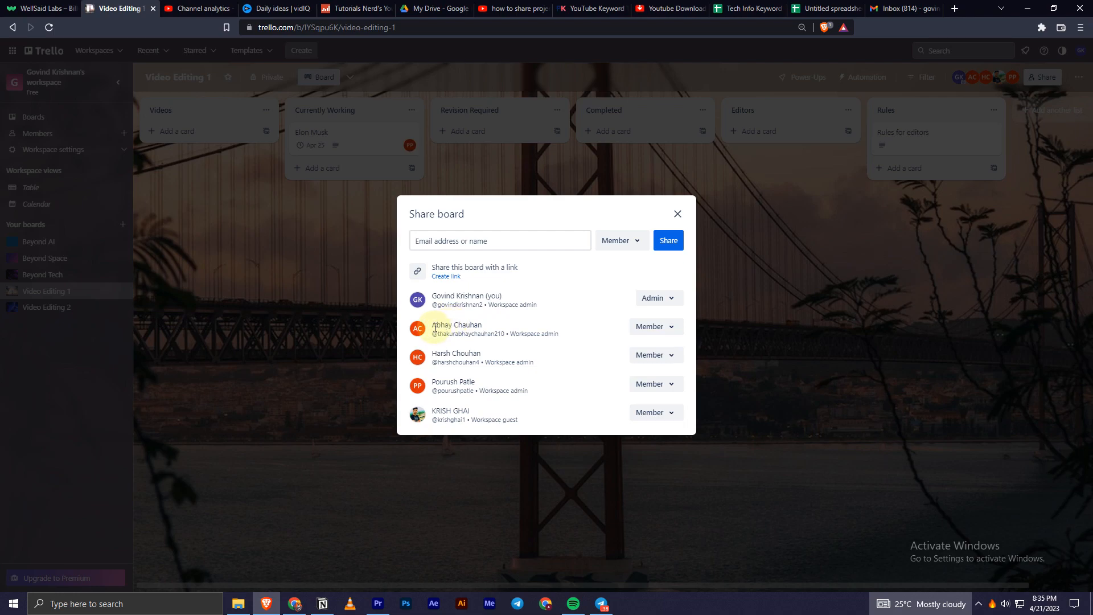
click(671, 326)
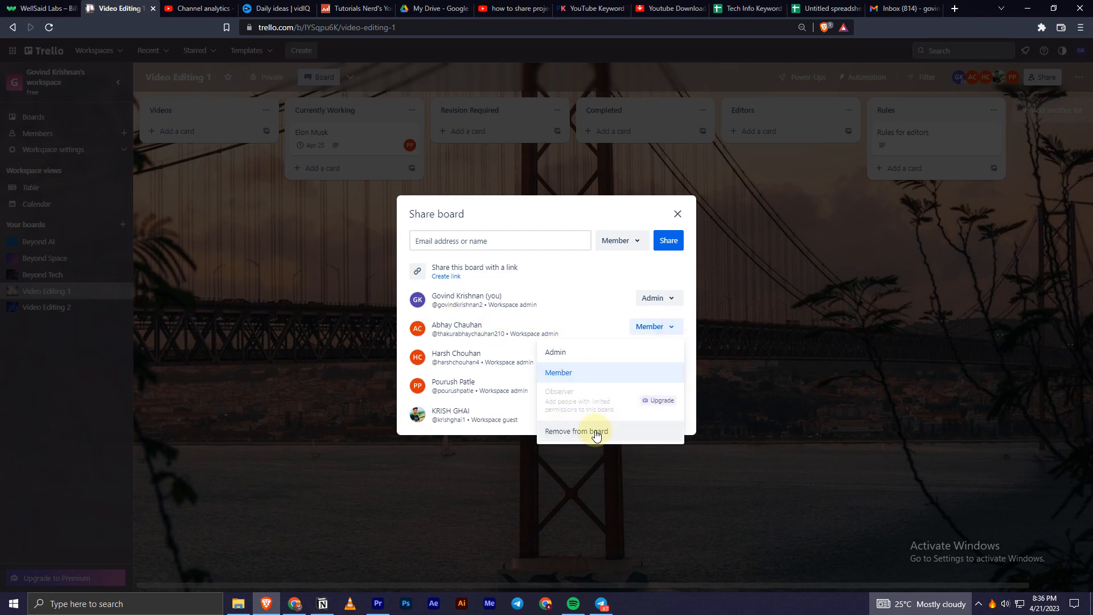
click(579, 431)
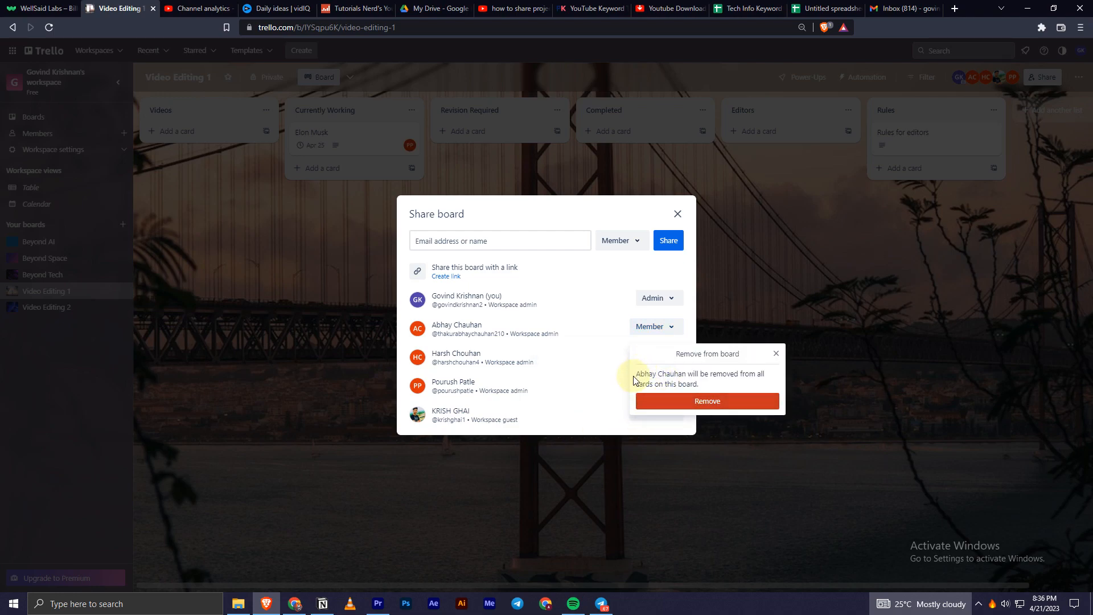
mouse_move(630, 404)
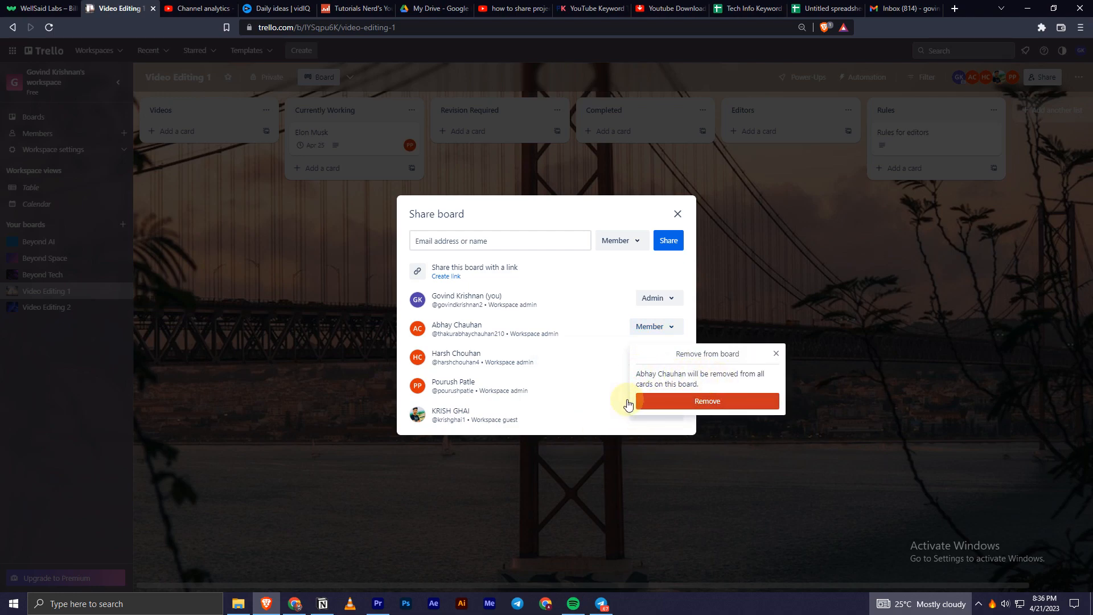
mouse_move(532, 330)
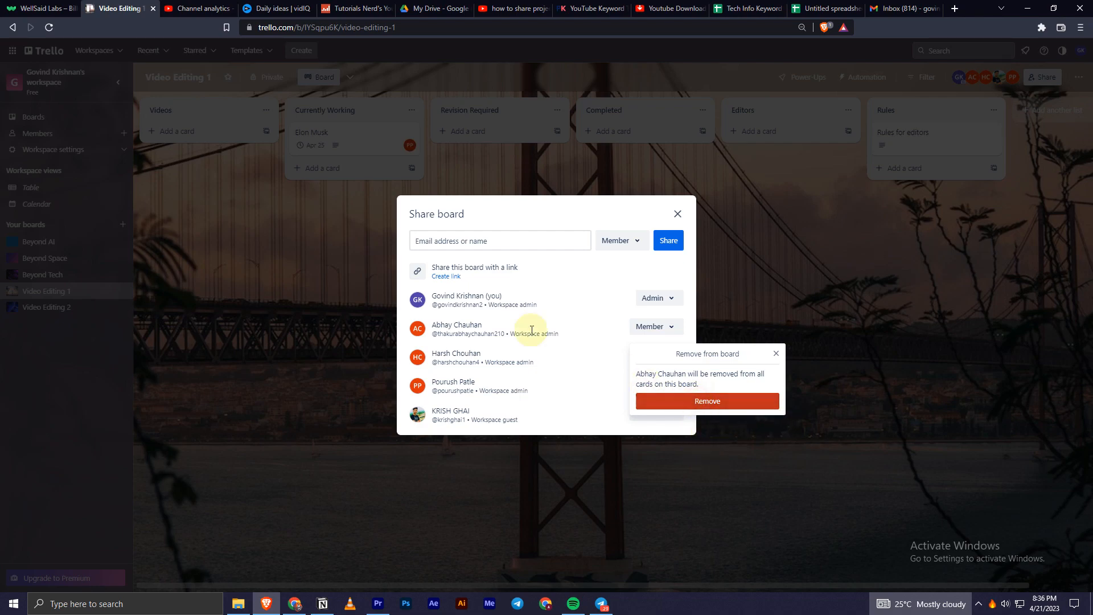
mouse_move(708, 401)
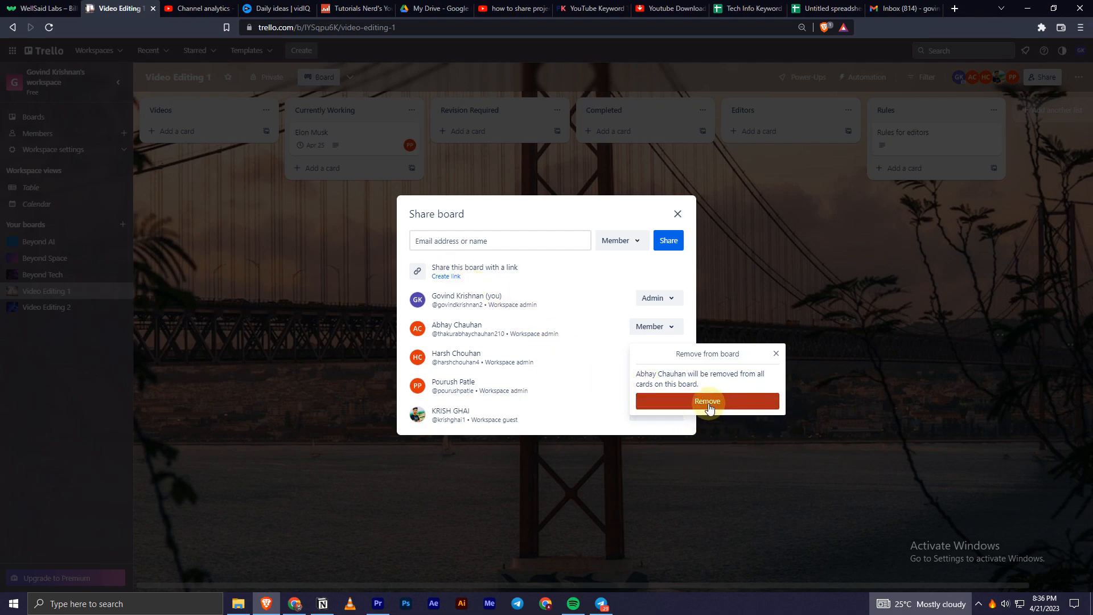
click(708, 400)
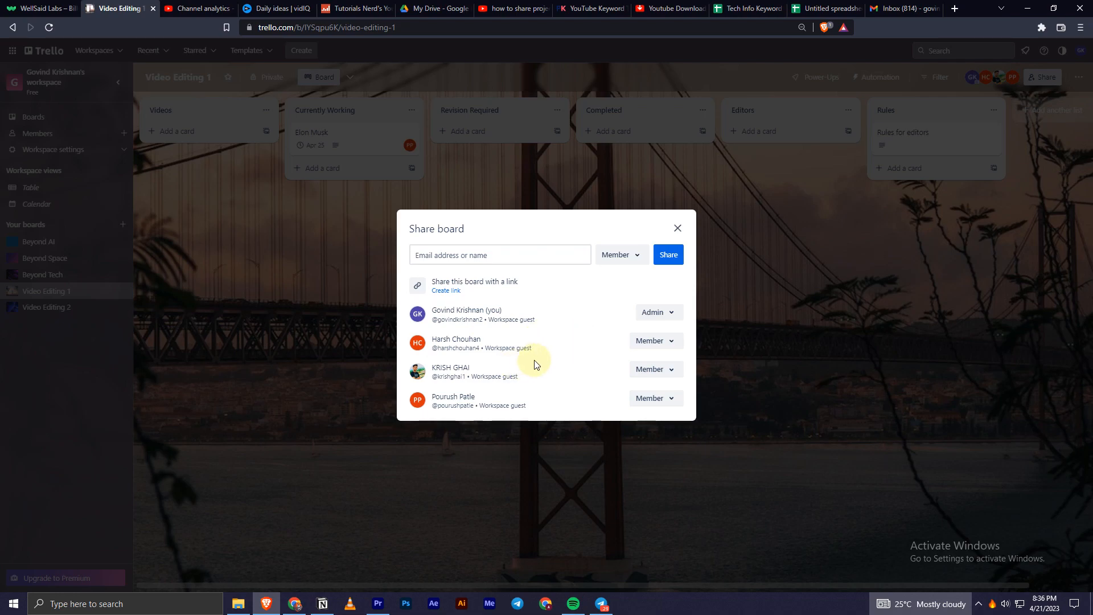
double_click(455, 339)
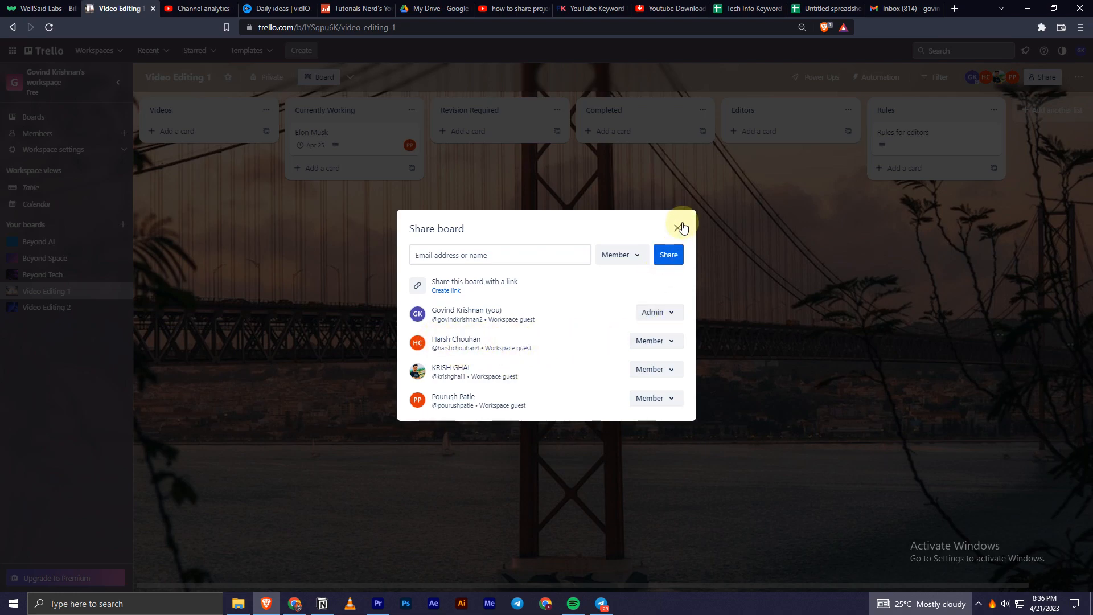
- Close the Share board dialog to return to the Video Editing 1 board
click(682, 225)
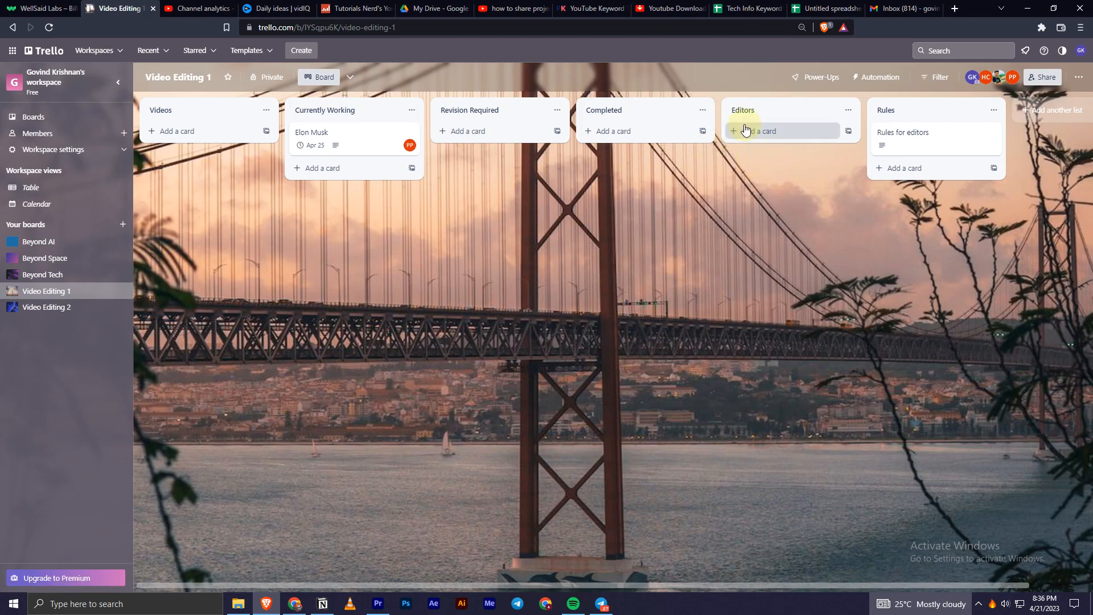
mouse_move(691, 119)
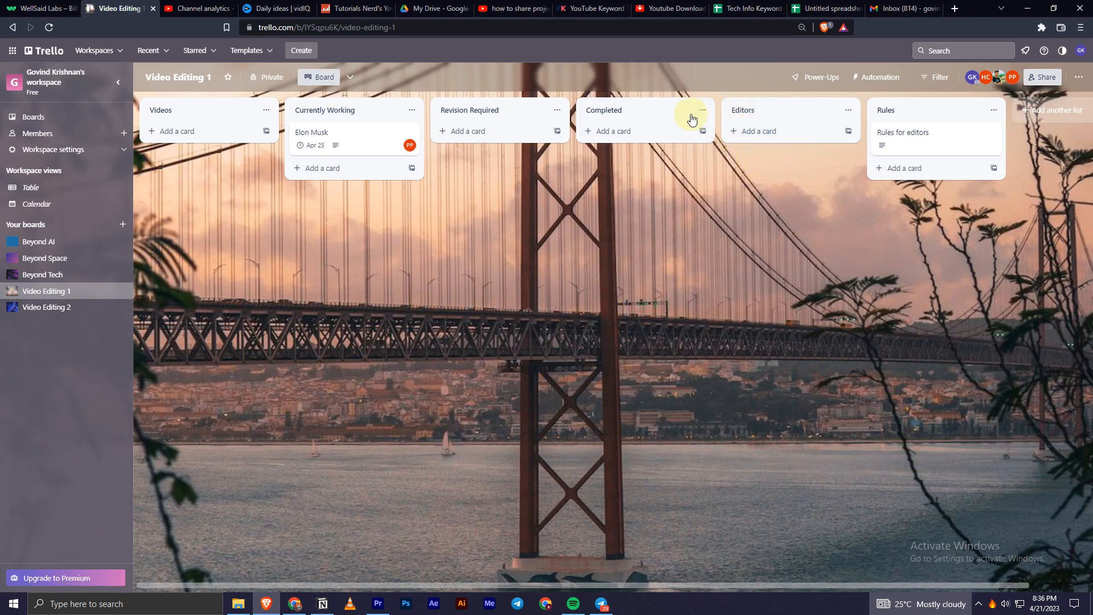
mouse_move(679, 106)
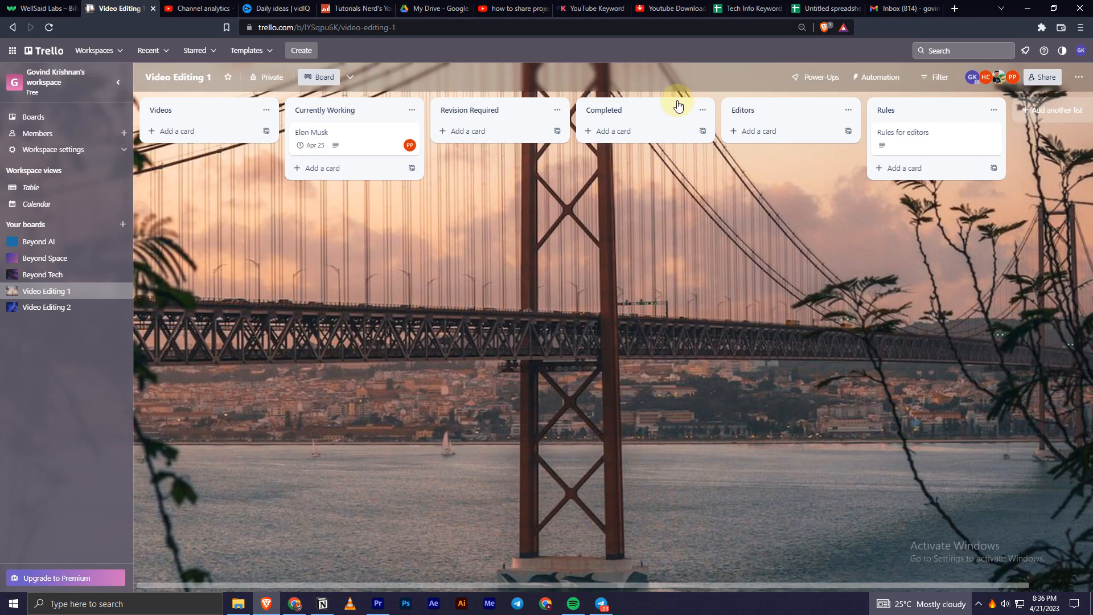